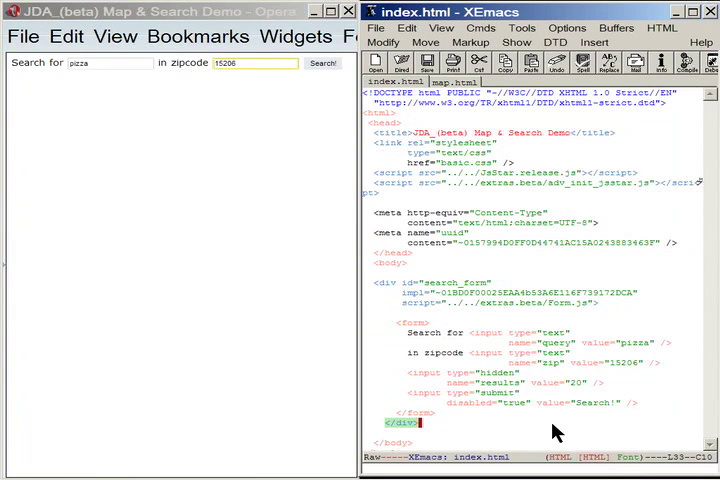
Add table (TabularListing.js), local_search (JsonCallback.js) and translator divs to index.html, then save.
scroll("down", 3)
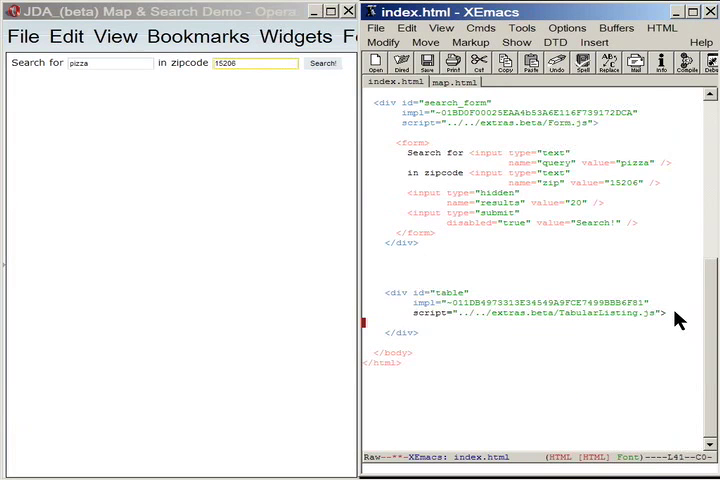
scroll("down", 3)
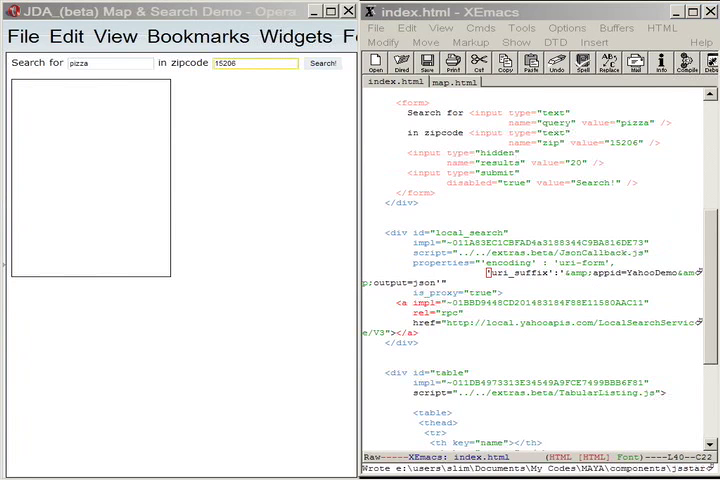
mouse_move(540, 295)
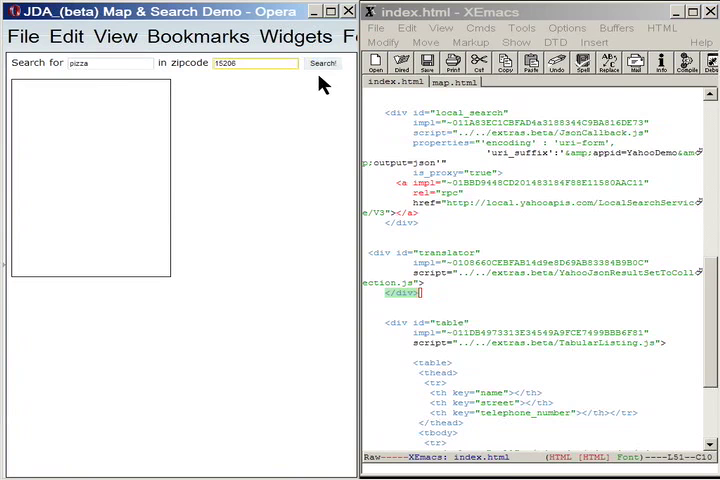
mouse_move(497, 323)
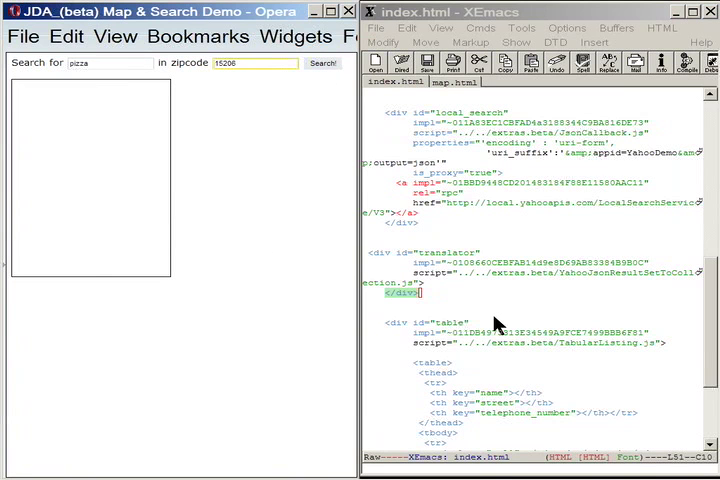
scroll("up", 3)
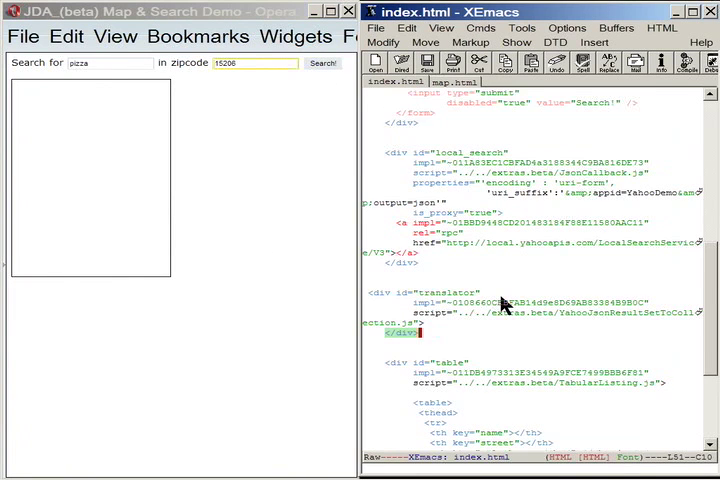
scroll("up", 3)
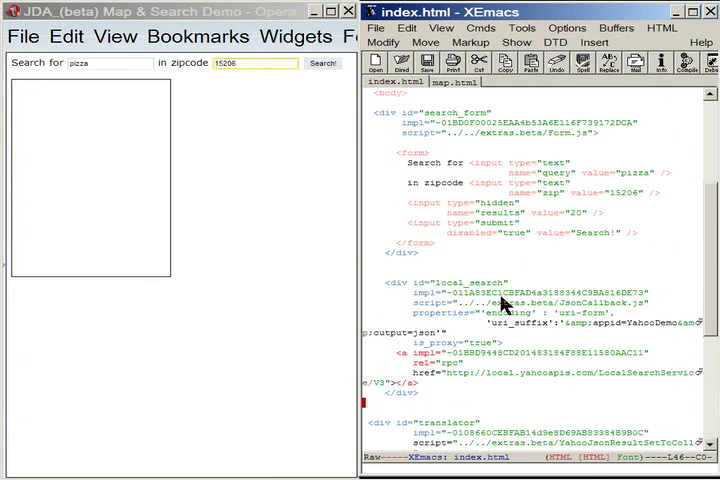
Connect search_form's fields_out to ['local_search','localSearch'].
scroll("up", 3)
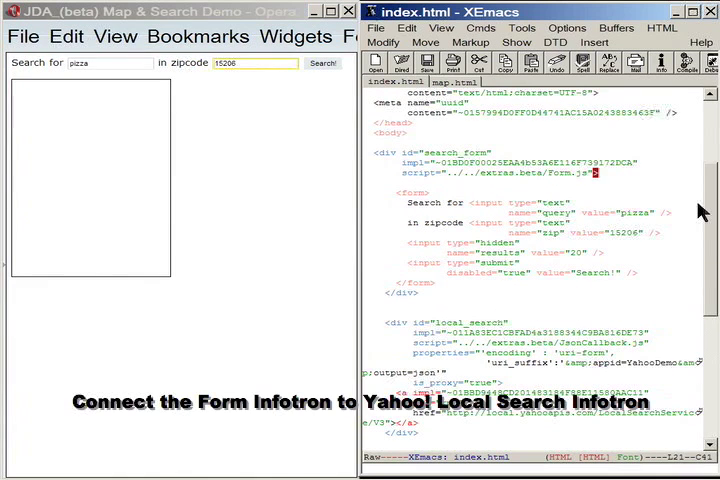
type("connections=\"fields_out:")
type("[['")
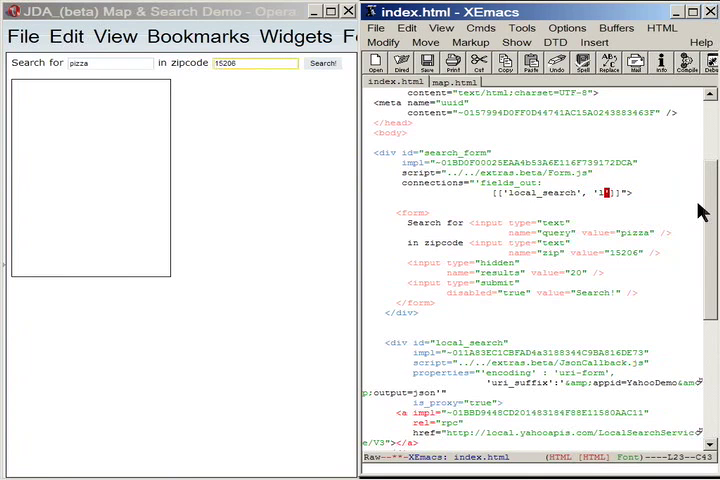
type("localSearch")
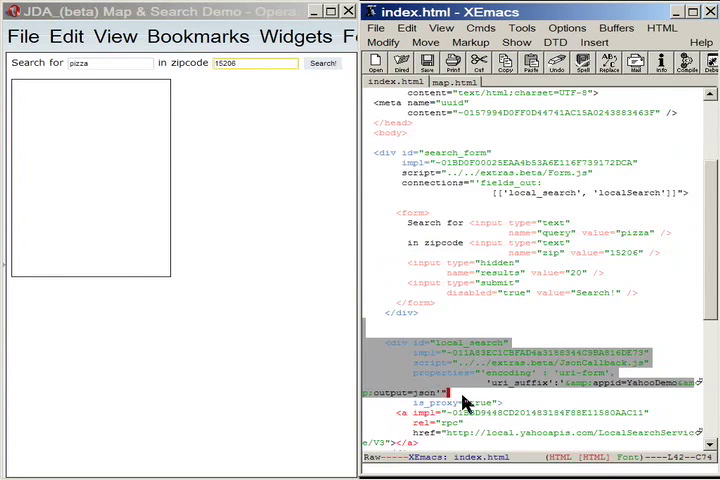
Connect local_search's response_out to ['translator','json_rss_in'] and begin translator's connections.
scroll("down", 3)
type("connections=\"")
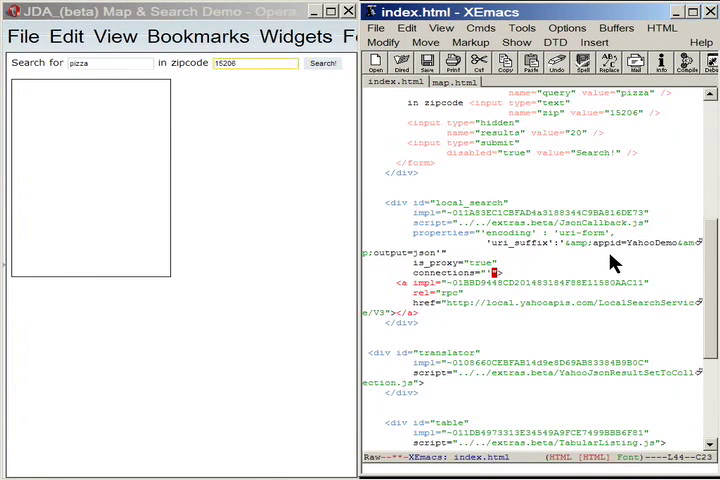
type("response_out':")
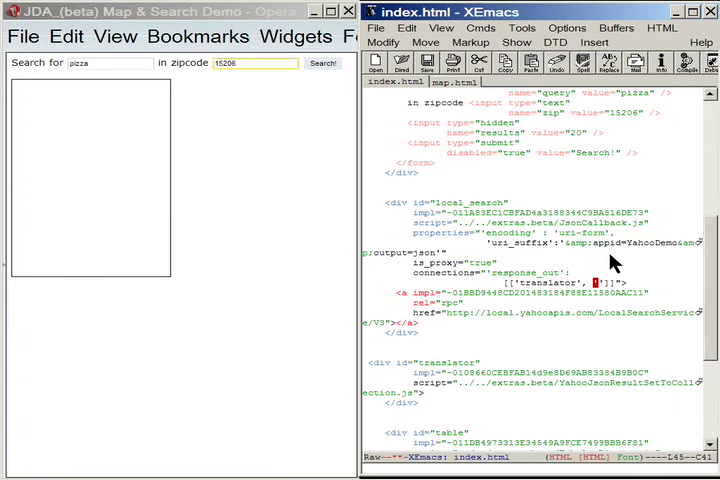
type("json_rss_in")
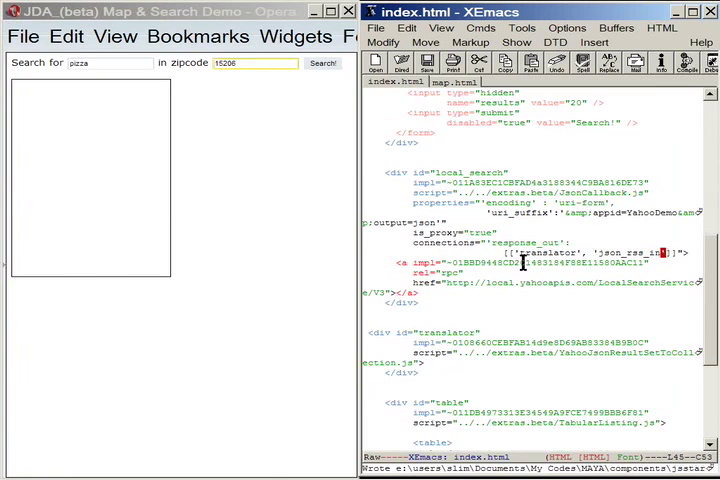
double_click(542, 253)
type("connections=\"\">")
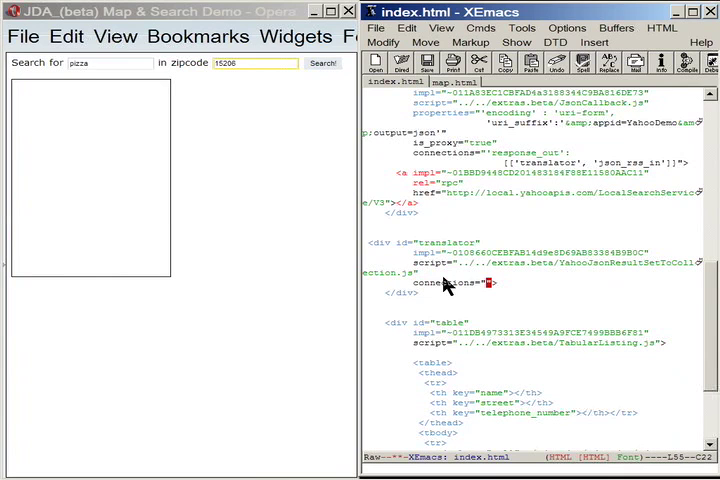
Add textscrap_collection_out: [['table', 'collection_in']] to the translator div.
type("textscrap_collection_out:")
type("[['table', 'collection_in']]\">")
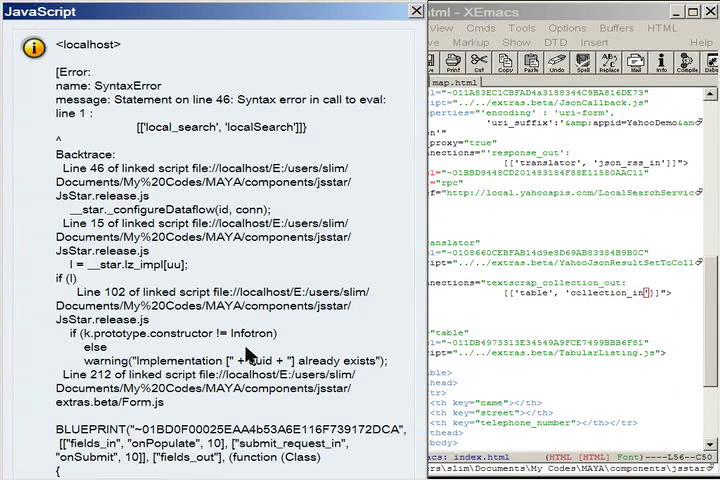
Dismiss the JavaScript error and fix the fields_out connection syntax.
left_click(414, 11)
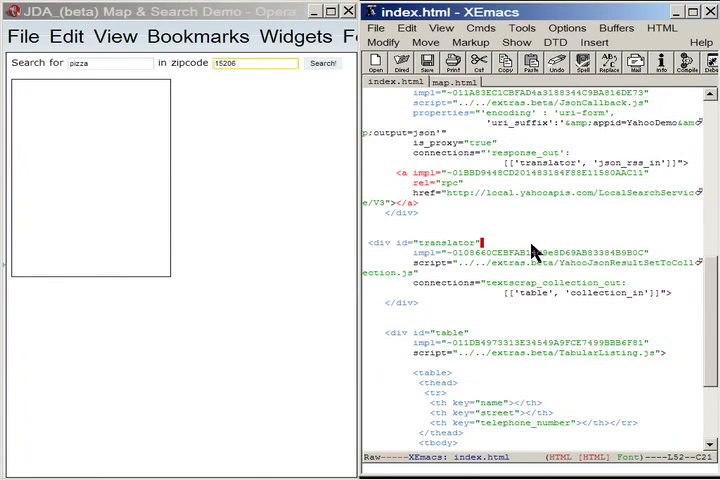
scroll("up", 3)
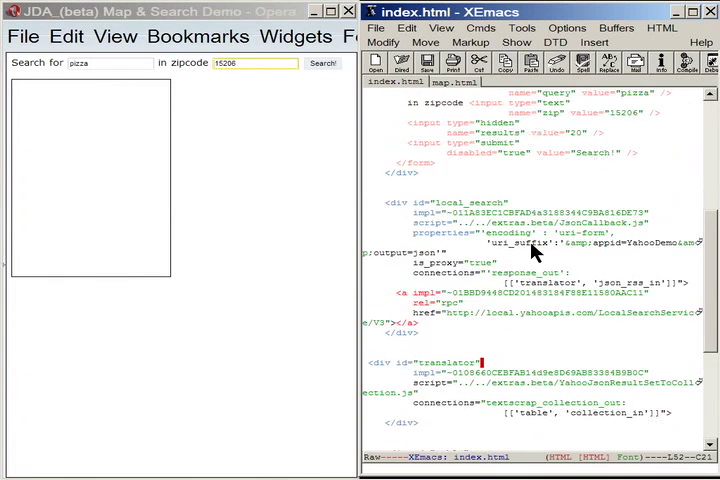
scroll("up", 3)
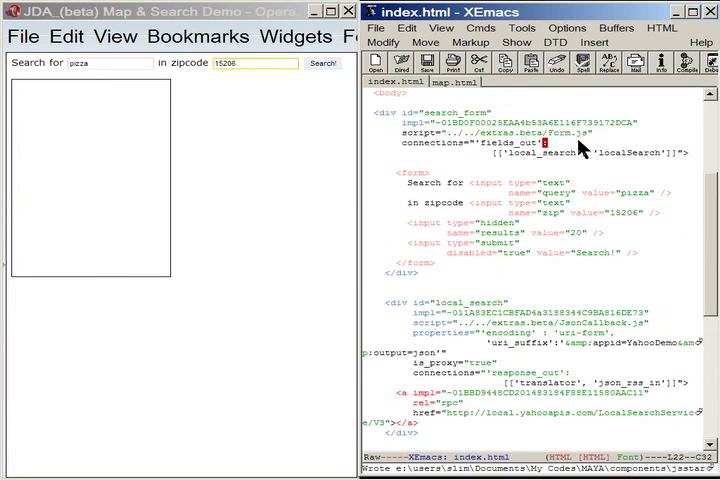
mouse_move(322, 253)
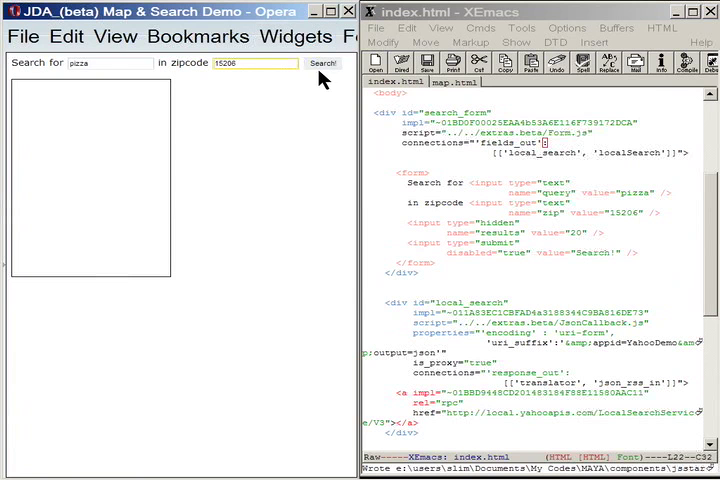
Run the pizza search for zipcode 15206 and scroll through the results.
left_click(322, 63)
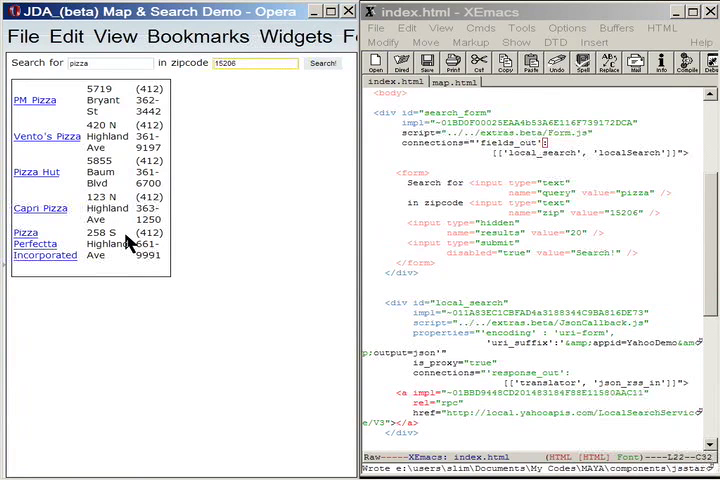
scroll("down", 3)
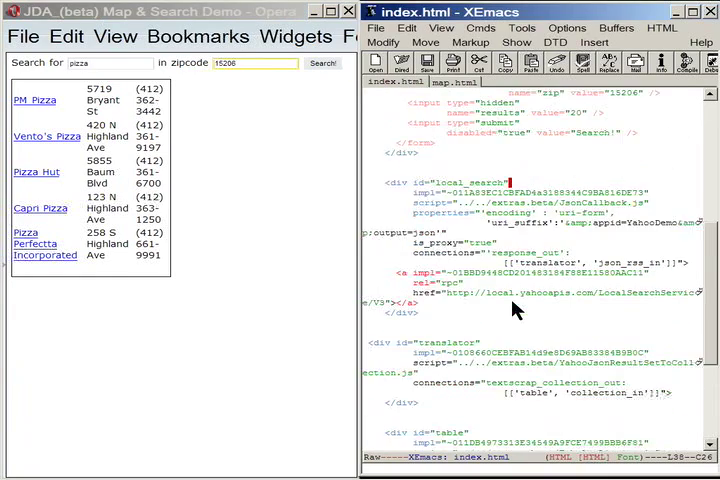
scroll("down", 3)
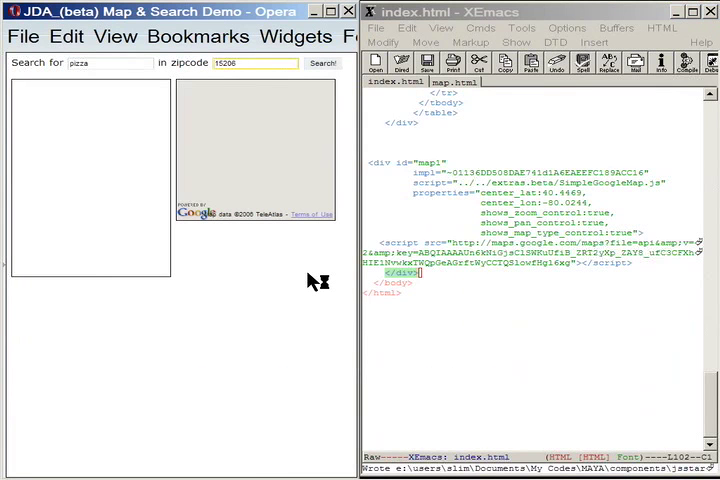
Reload and rerun the pizza search to show results beside the Google map.
left_click(320, 62)
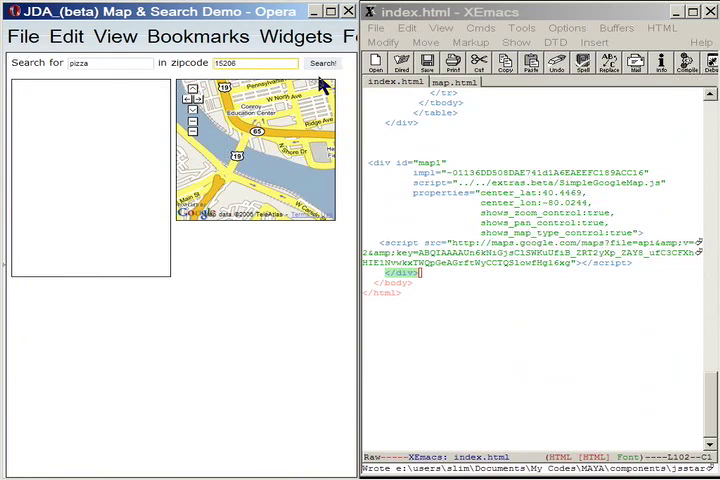
left_click(323, 63)
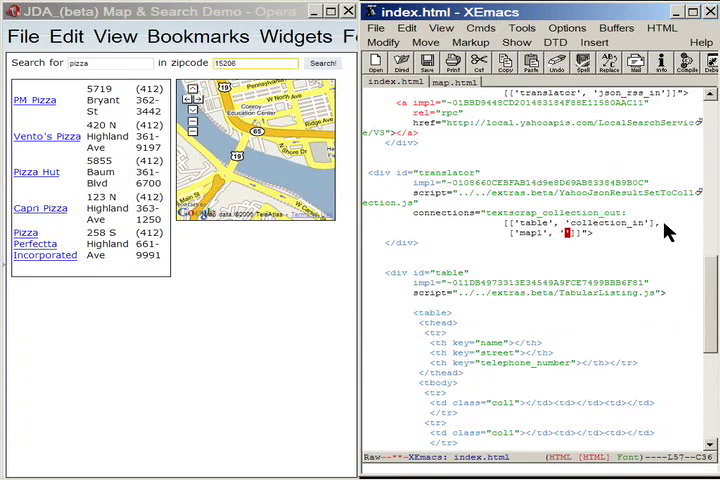
Feed translator into map1's locations_in, reload, and search pizza to show map markers.
type("locations_in")
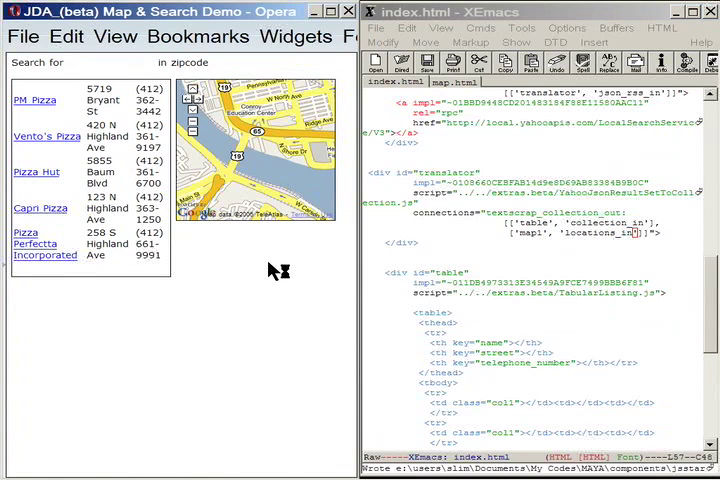
left_click(318, 63)
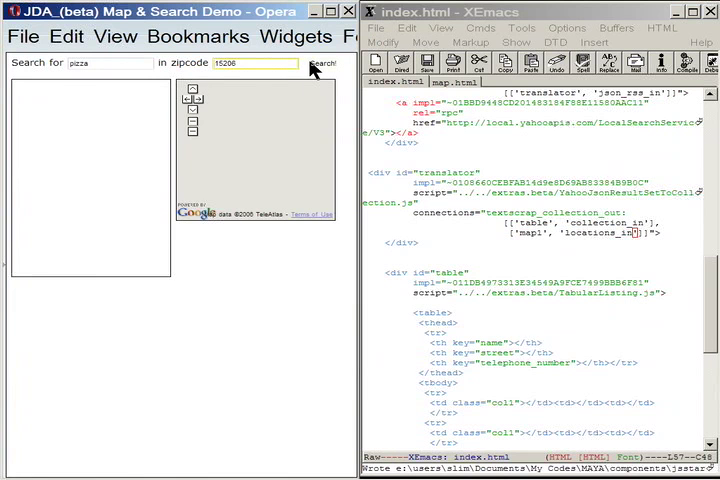
left_click(320, 63)
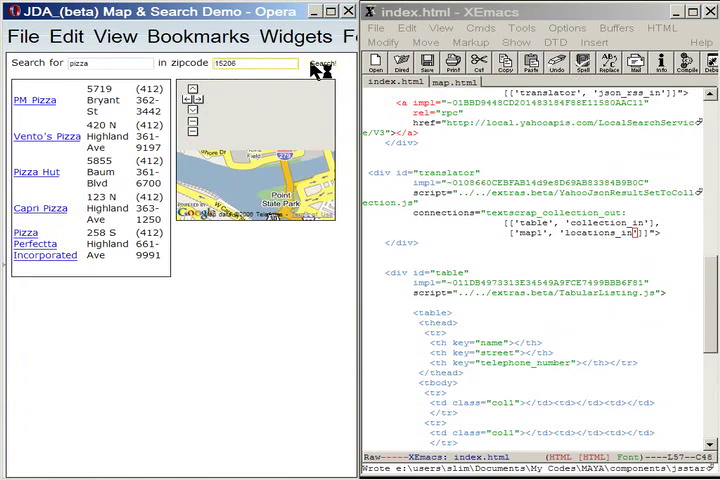
left_click(321, 63)
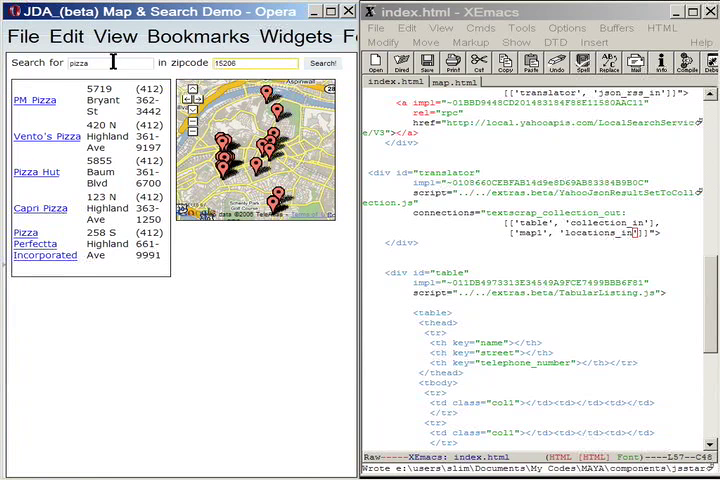
Replace pizza with steak and search zipcode 15206 to plot steak markers.
triple_click(90, 62)
type("steak")
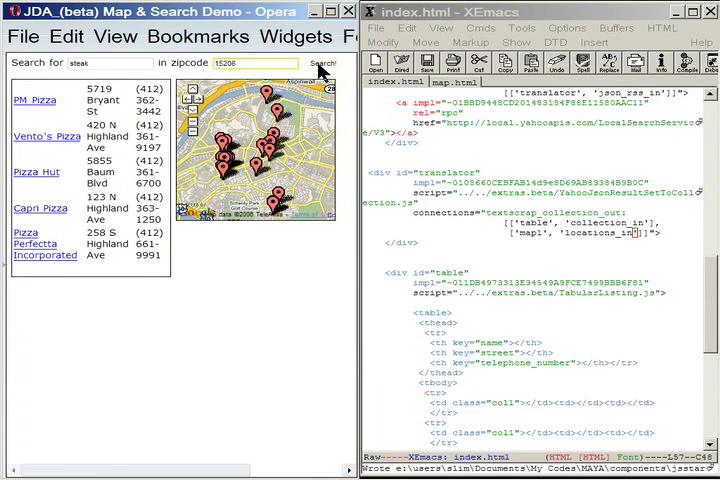
left_click(322, 62)
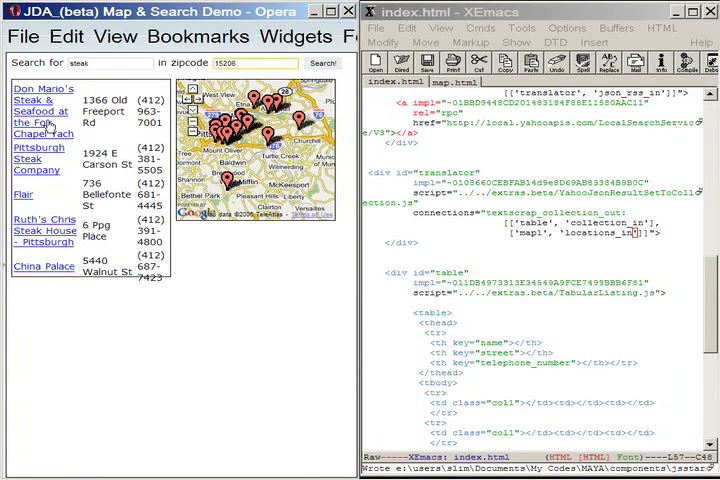
scroll("down", 3)
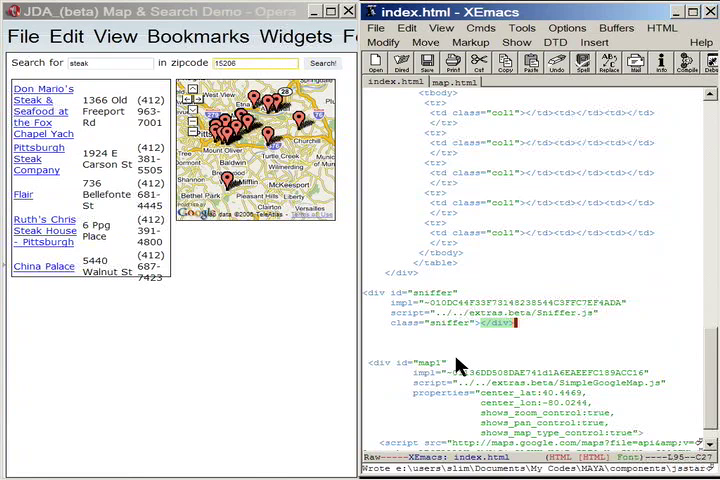
Add connections "'clicked_row_out': [['sniffer', 'in']]" to the table div.
scroll("up", 3)
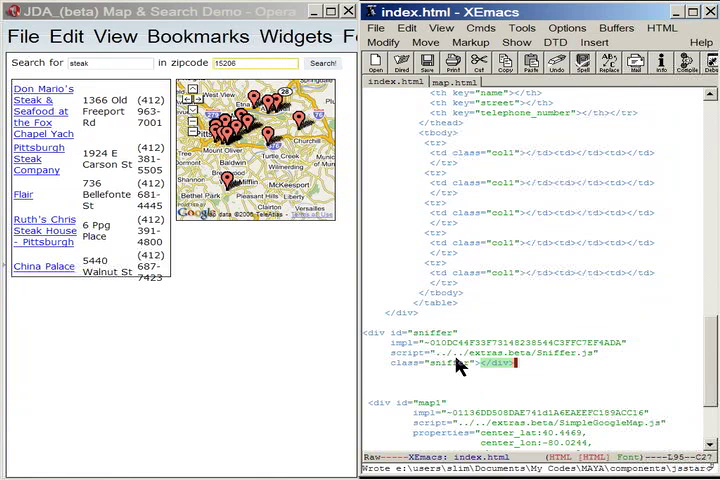
scroll("up", 3)
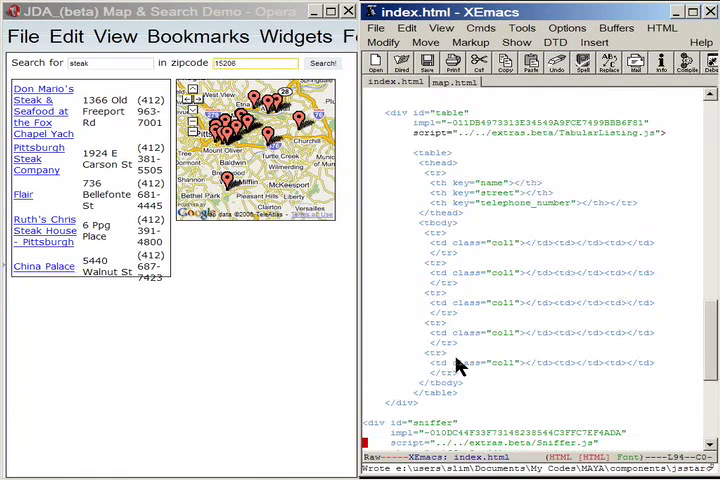
scroll("up", 3)
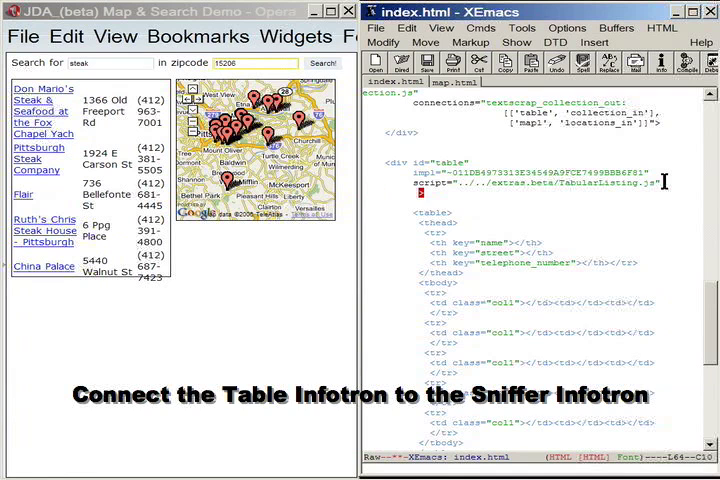
type("connections=\"clicked_row_out:")
type("[['sniffer', 'in']]>")
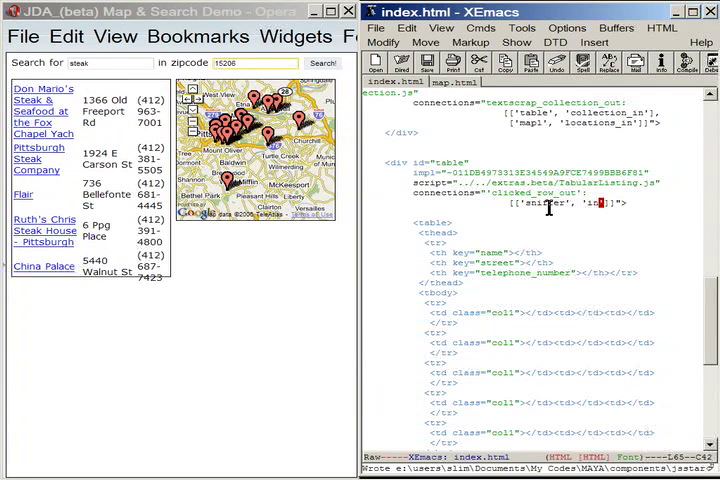
scroll("down", 3)
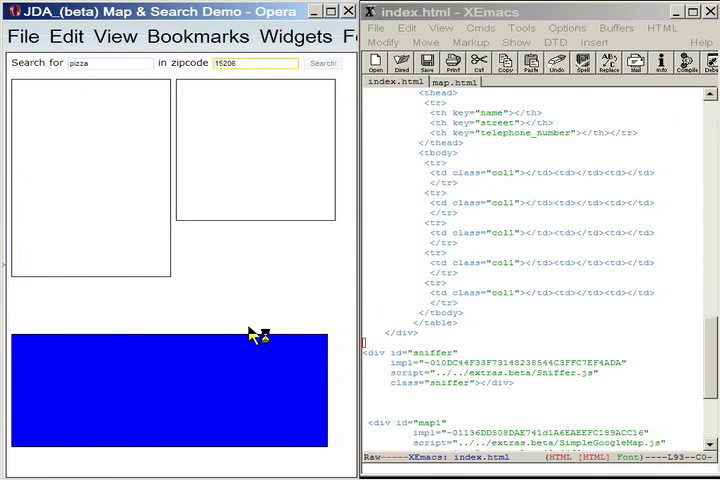
Reload, search for pizza, and send PM Pizza's record to the sniffer.
left_click(321, 63)
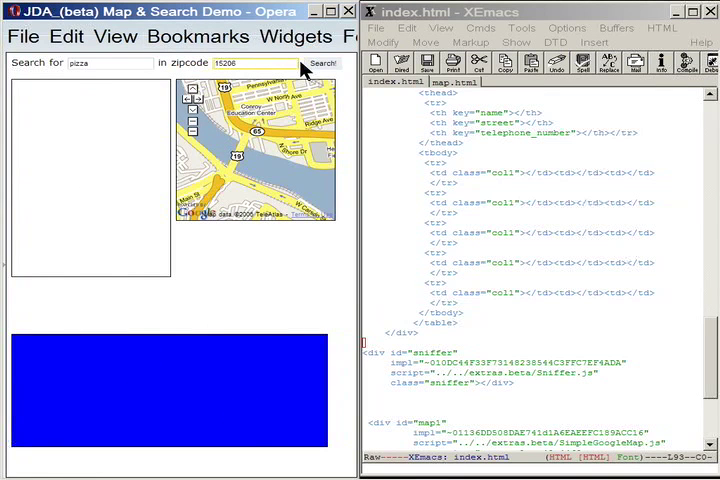
left_click(321, 62)
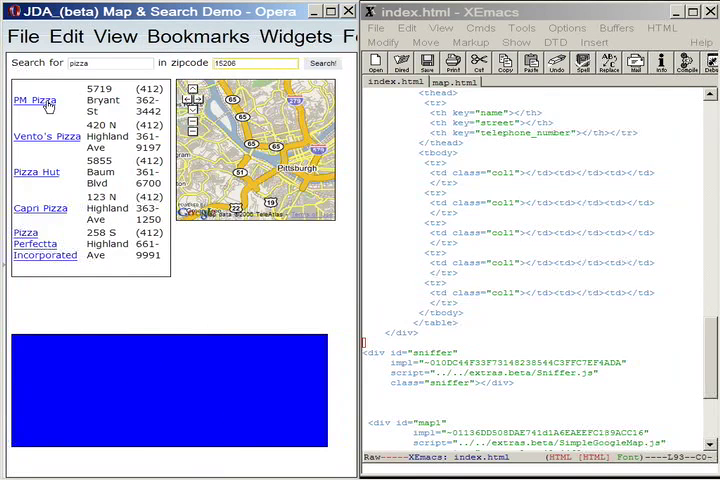
left_click(33, 100)
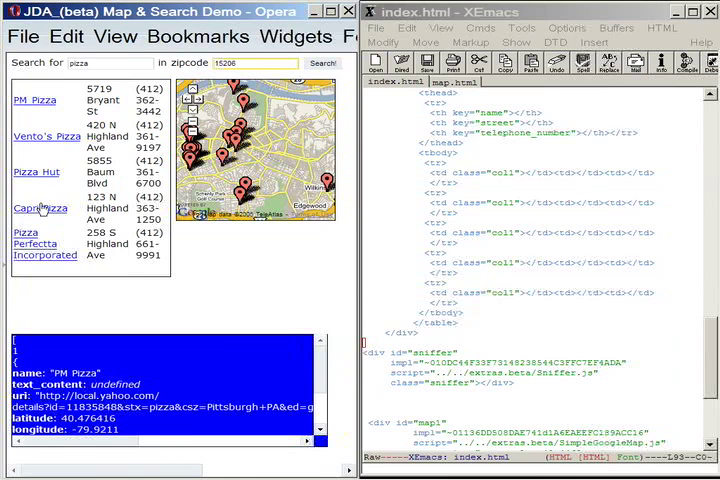
Inspect Pizza Perfectta, Capri Pizza and Pizza Hut records in the sniffer panel.
left_click(44, 248)
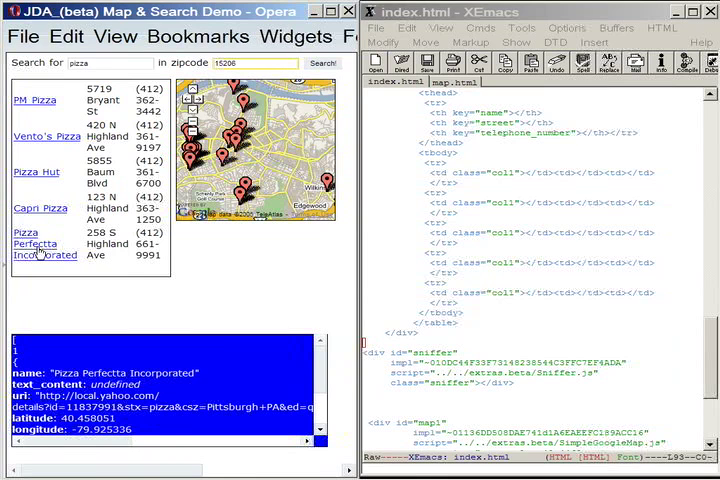
left_click(41, 208)
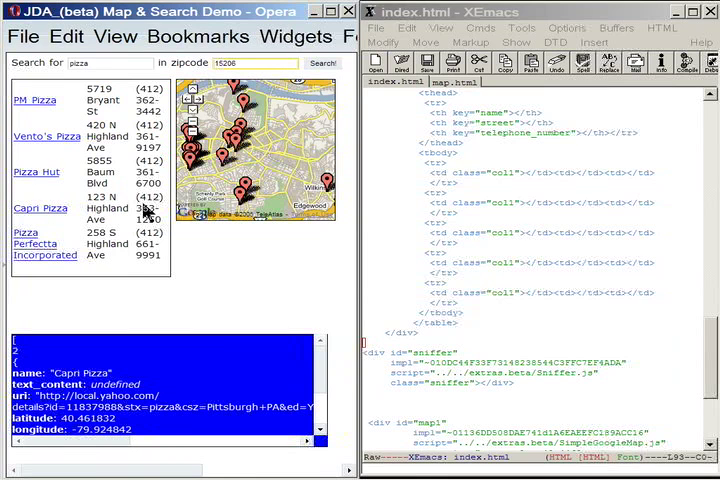
left_click(45, 242)
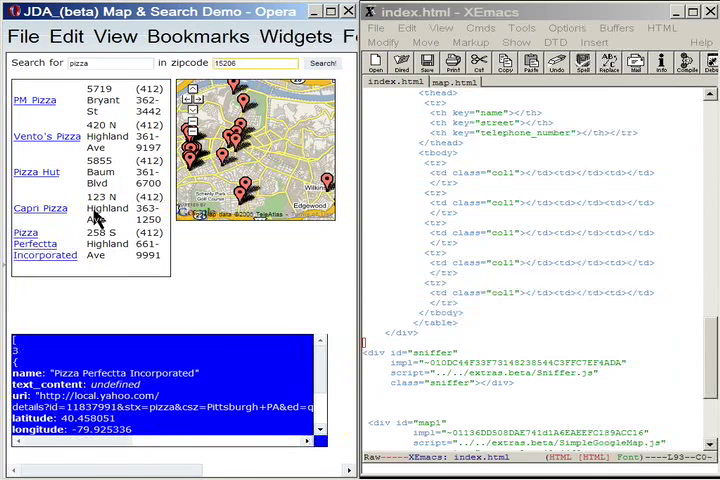
left_click(41, 208)
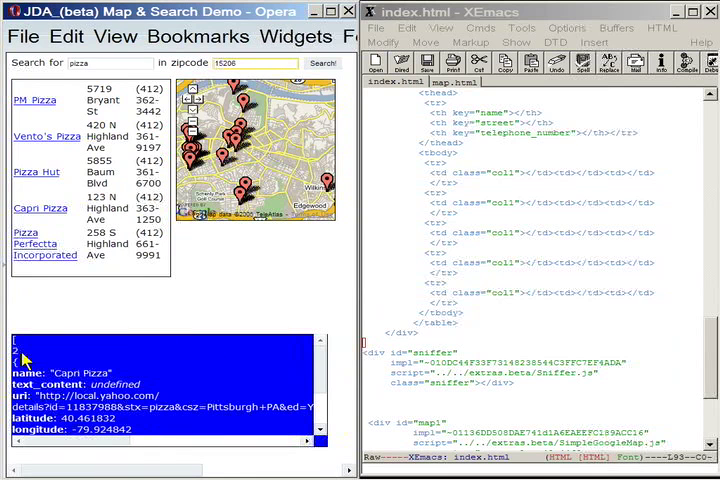
mouse_move(35, 177)
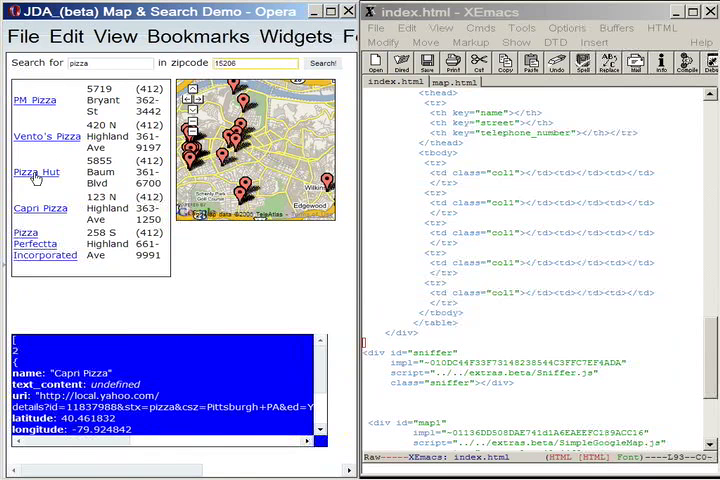
left_click(34, 172)
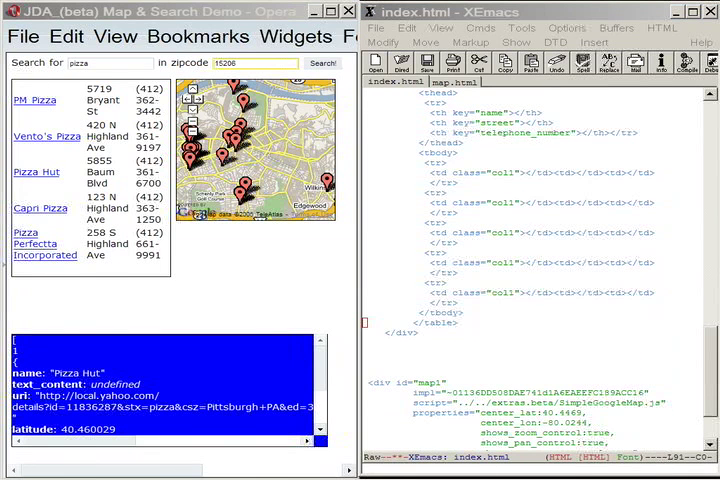
mouse_move(435, 350)
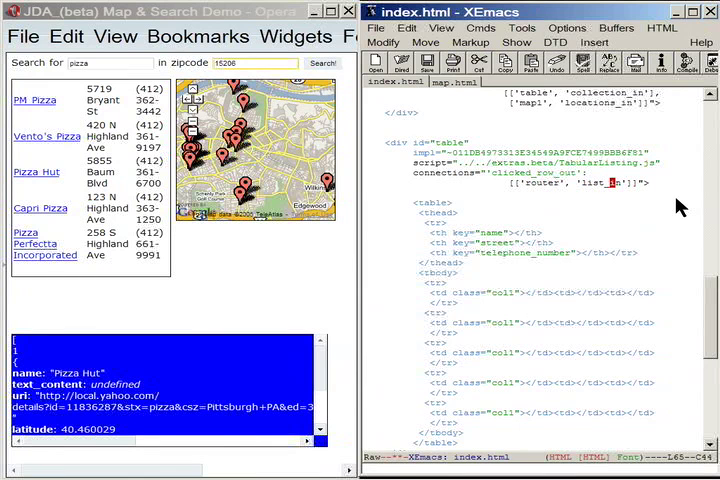
Add connections "out1:[['map1', 'detail_in']]" to the router div in index.html.
scroll("down", 3)
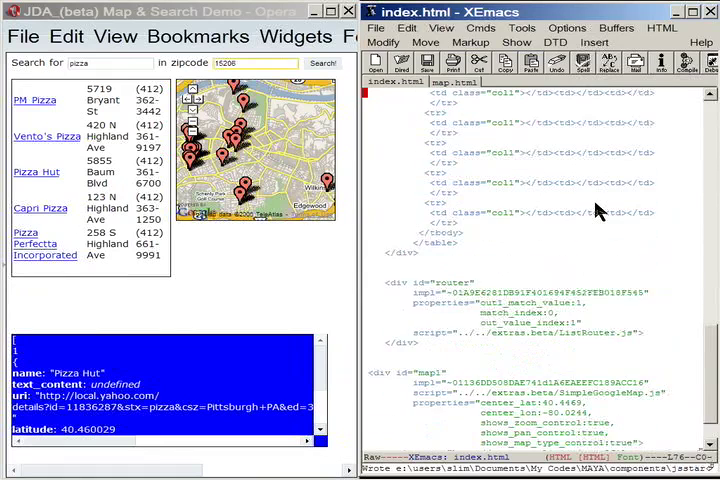
scroll("down", 3)
type("connections=\"out1:[['map1', 'detail_sr']]\">")
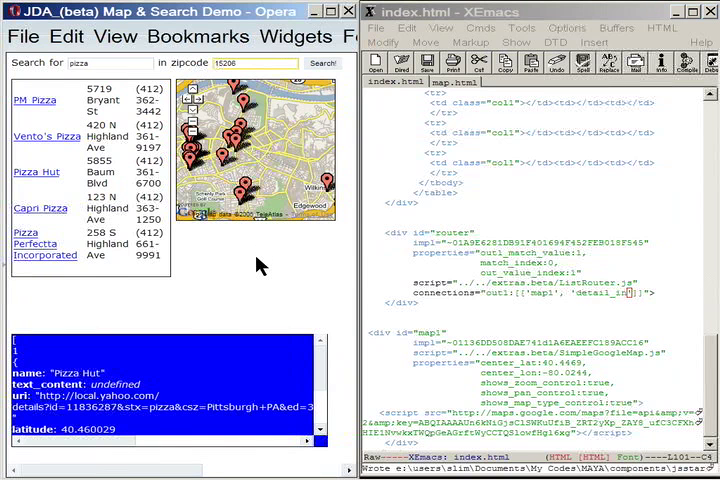
Reload, search pizza, and open map bubbles for Vento's Pizza and Capri Pizza.
left_click(321, 63)
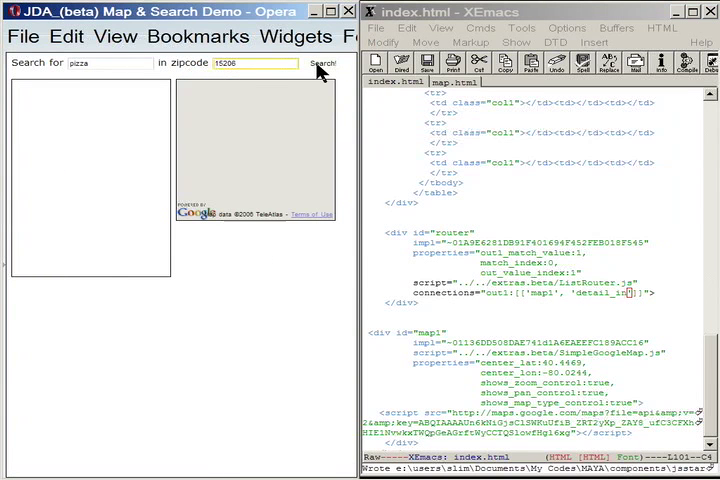
left_click(320, 63)
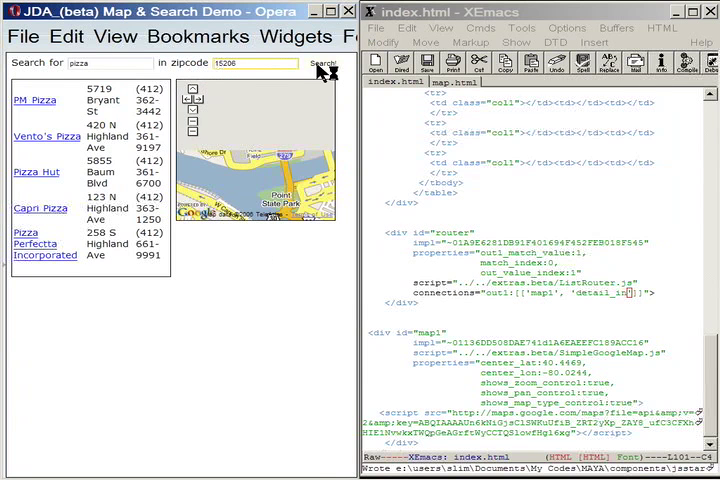
left_click(320, 63)
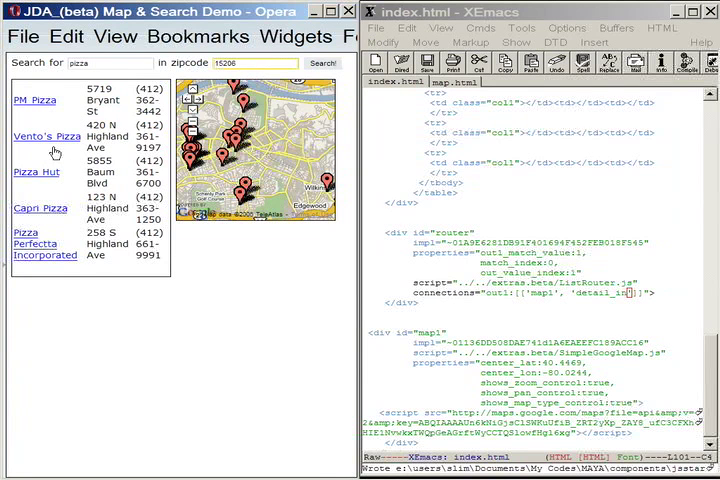
left_click(46, 136)
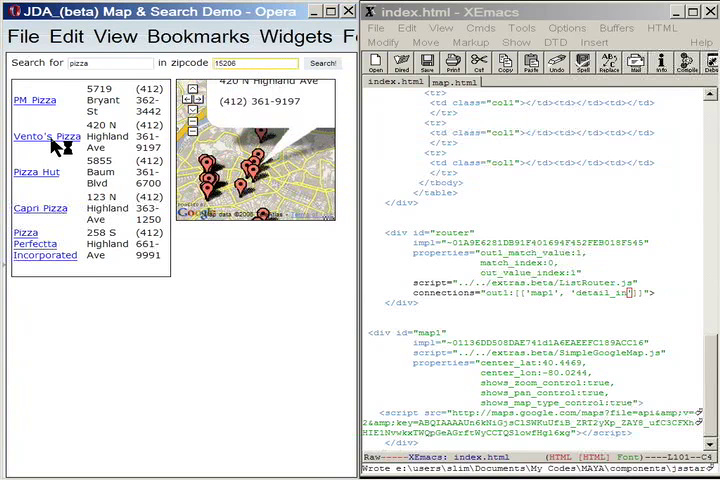
left_click(46, 136)
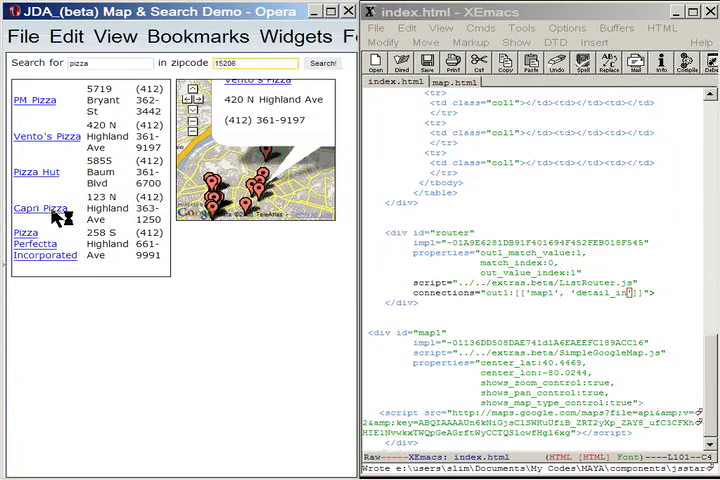
left_click(39, 208)
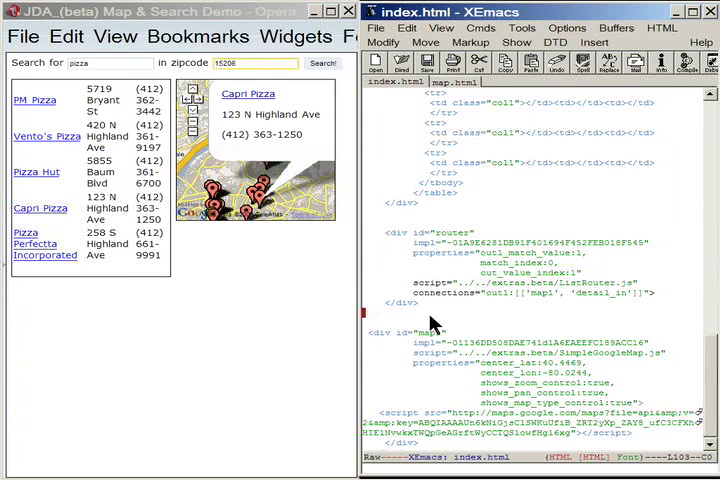
mouse_move(430, 325)
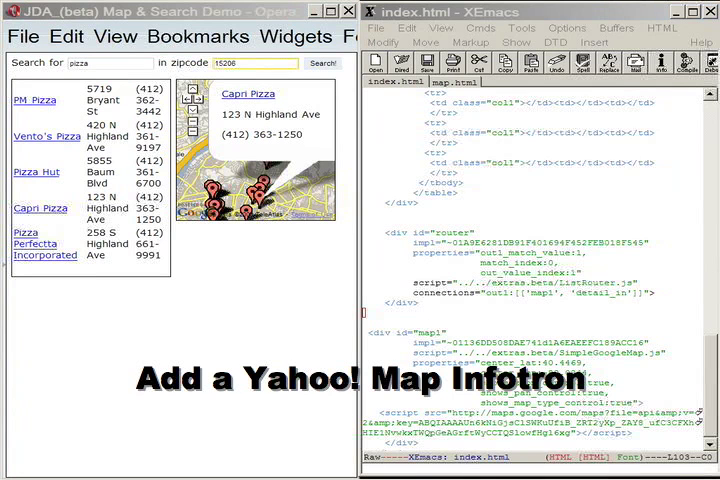
Add a map1 div using SimpleYahooMap.js and wrap the Google map div in <!-- --> comments.
scroll("down", 3)
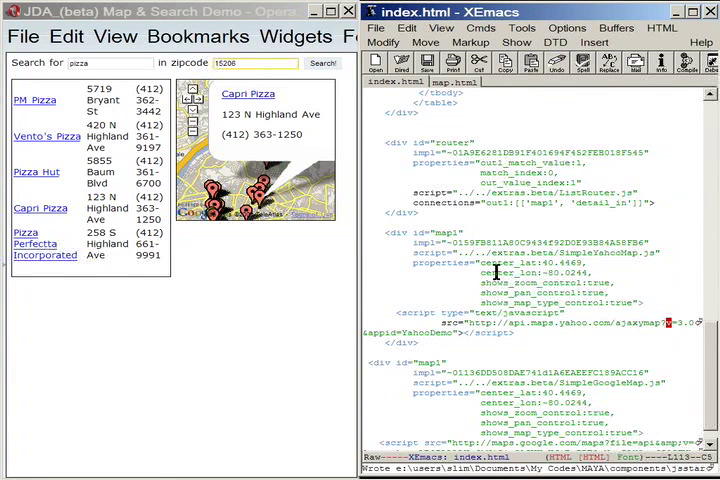
mouse_move(440, 360)
type("<!--")
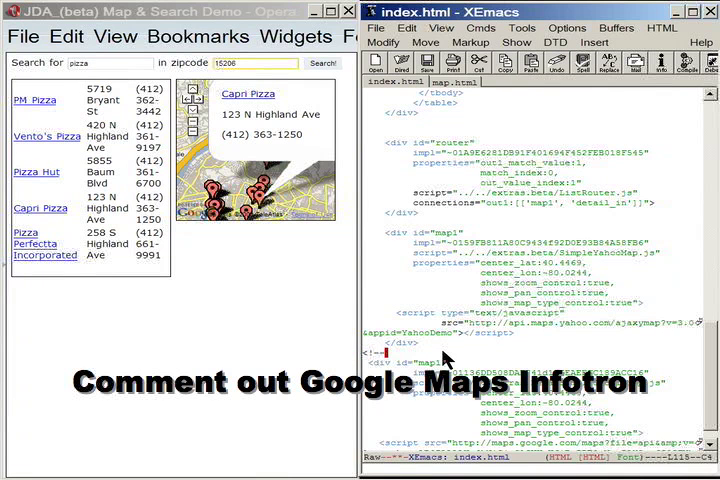
scroll("down", 3)
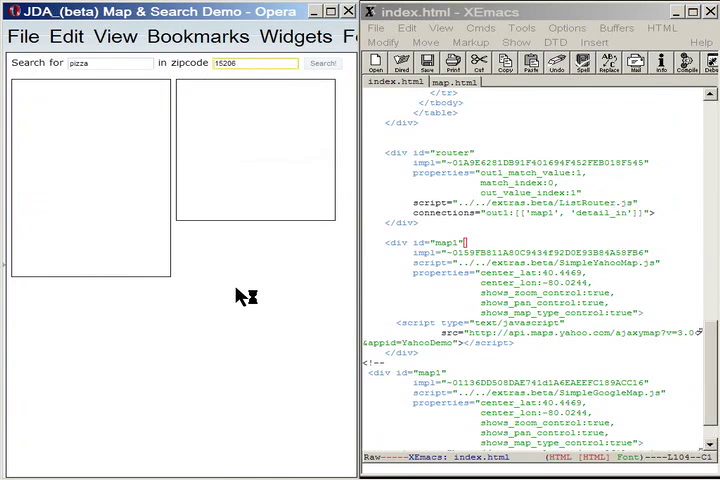
Reload the demo with the Yahoo map and run the pizza search to plot its markers.
left_click(322, 63)
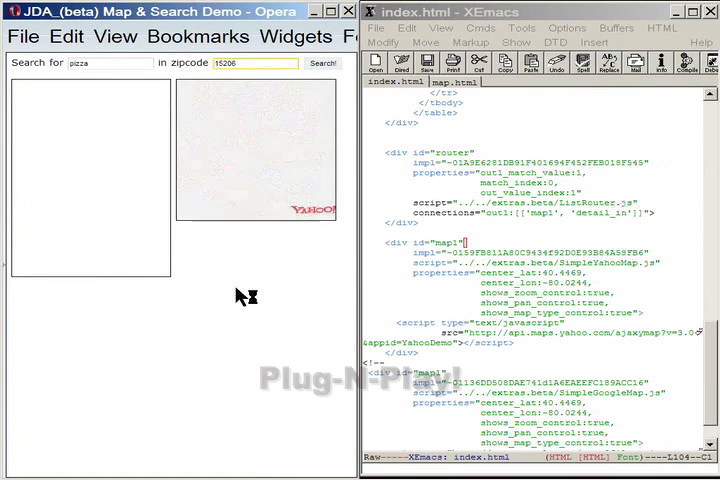
left_click(323, 63)
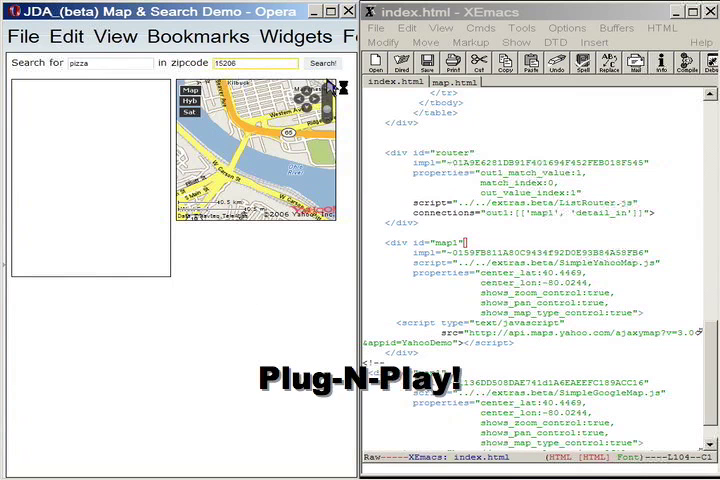
left_click(322, 63)
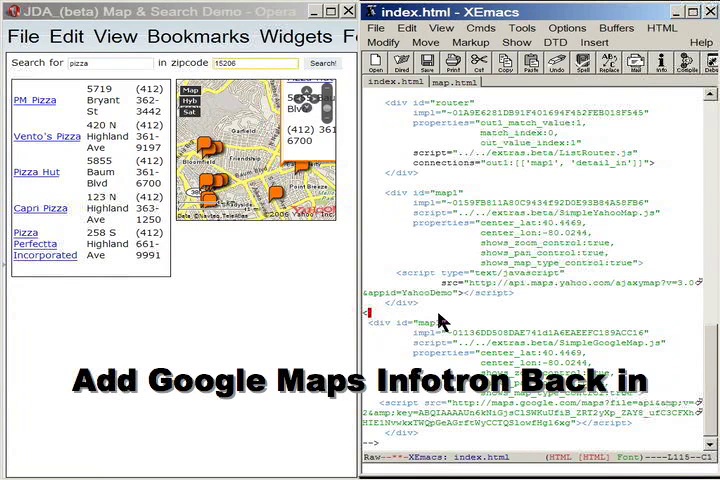
Uncomment the Google map div as map2 and reload the page to show both maps.
scroll("down", 3)
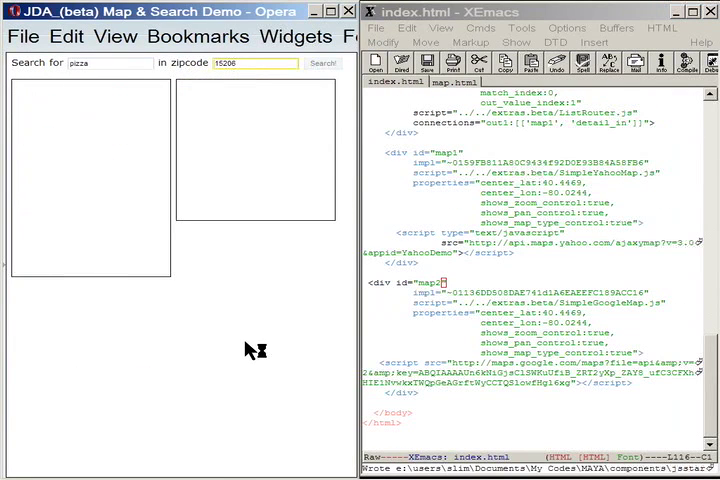
left_click(322, 63)
type("[")
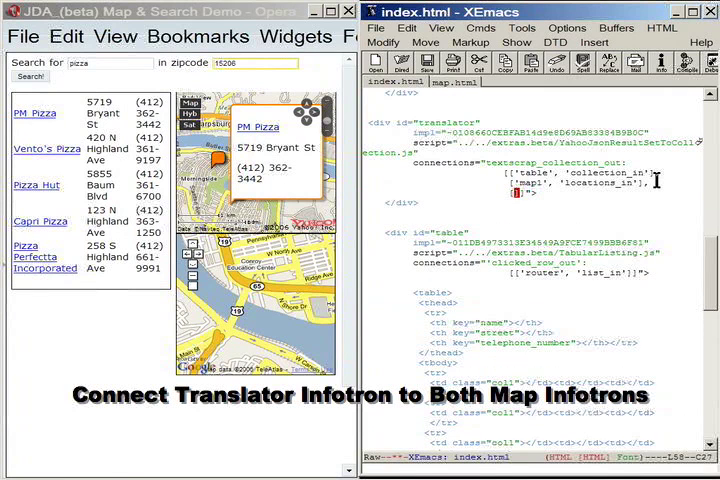
Add ['map2', 'locations_in'] to translator connections and ['map2', 'detail_in'] to router connections.
type("'map2', 'locations_in']")
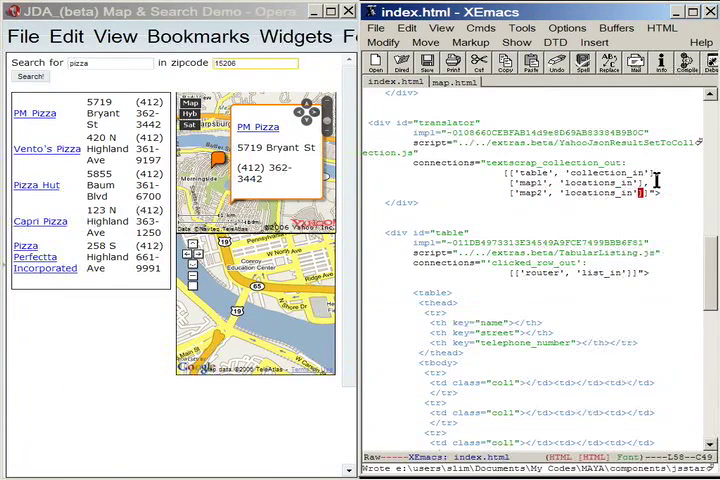
scroll("down", 3)
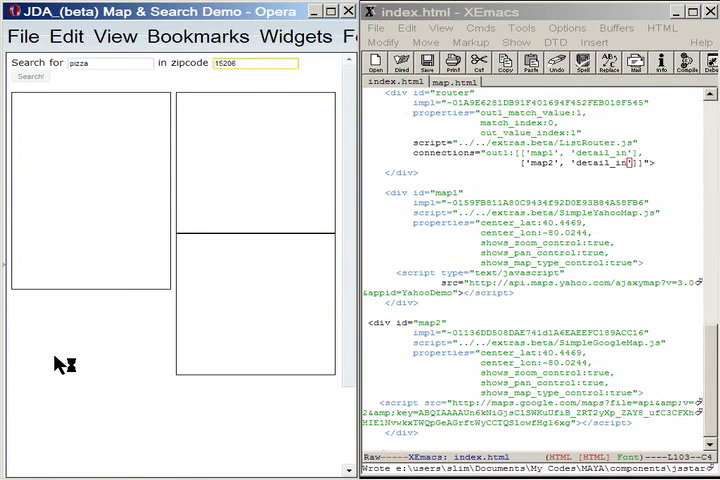
Reload, search for pizza, and select Pizza Hut to show markers on both maps.
left_click(30, 76)
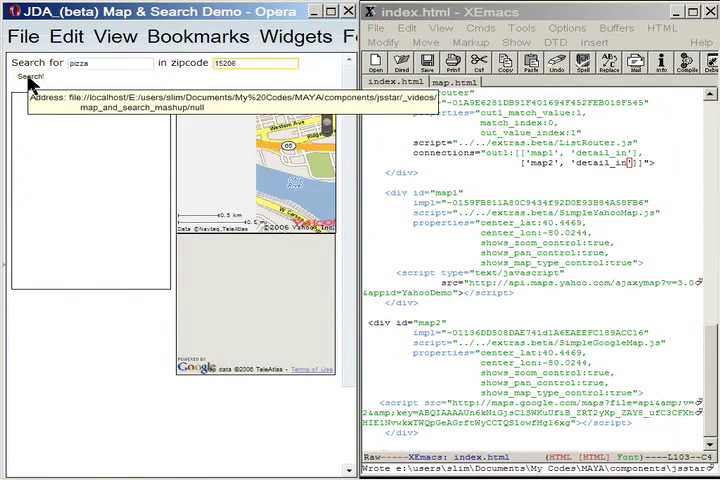
left_click(30, 77)
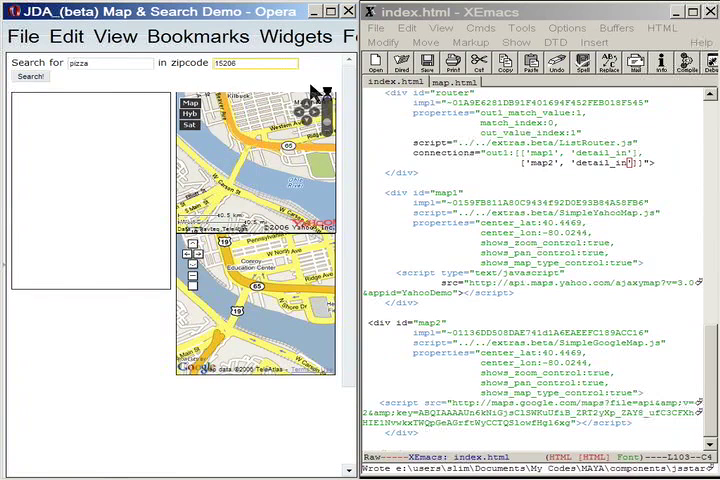
left_click(30, 77)
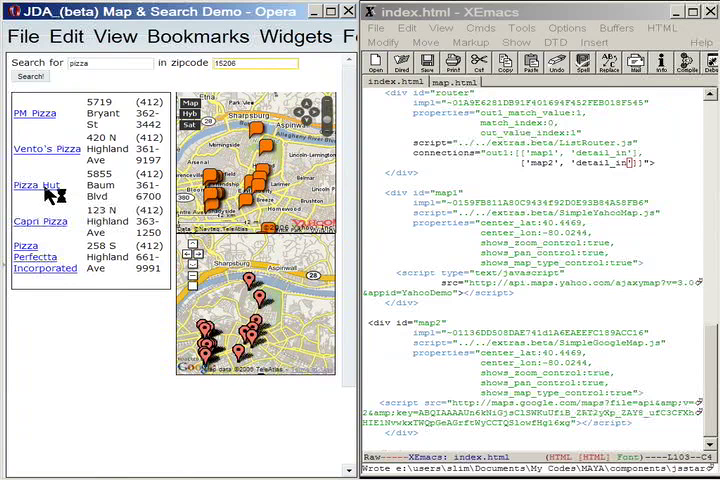
left_click(38, 185)
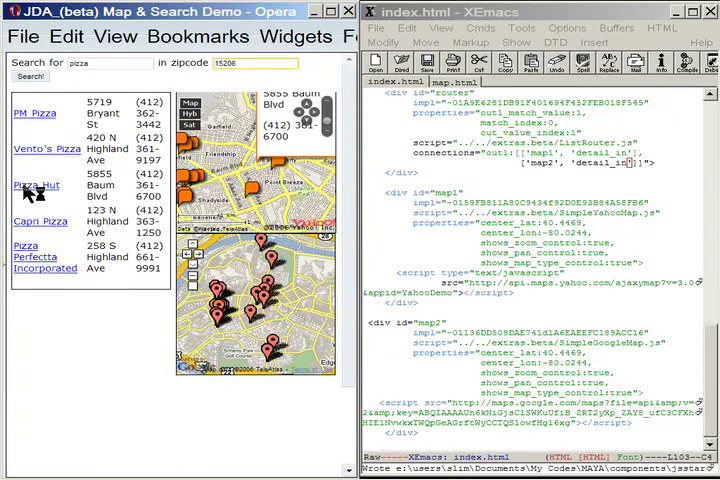